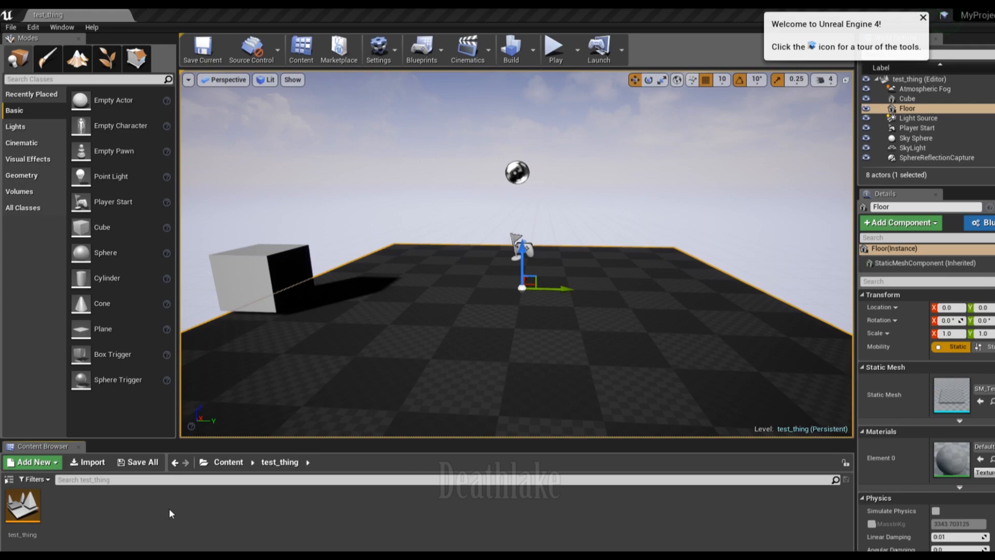
- Begin adding a new asset in the test_thing content folder from the Add New list
click(31, 462)
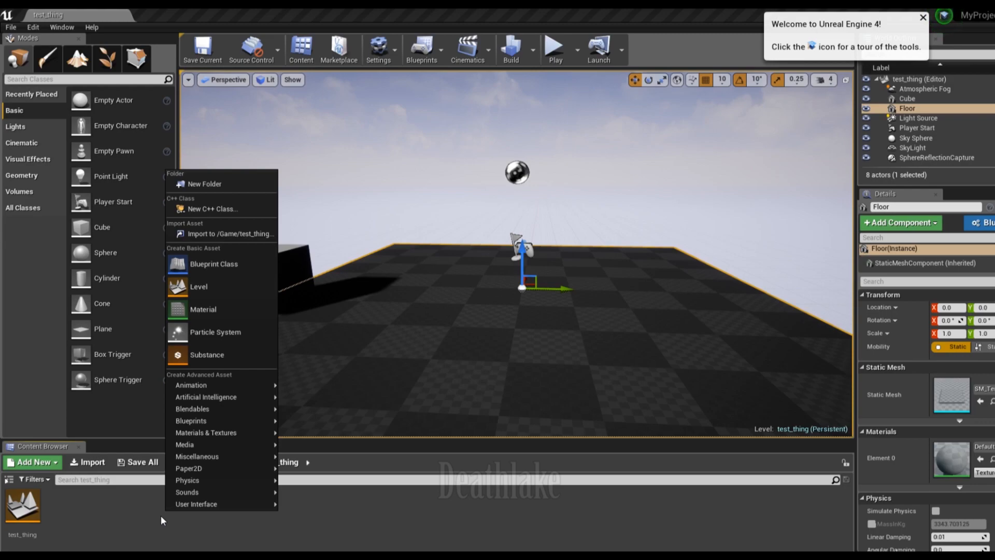
mouse_move(207, 354)
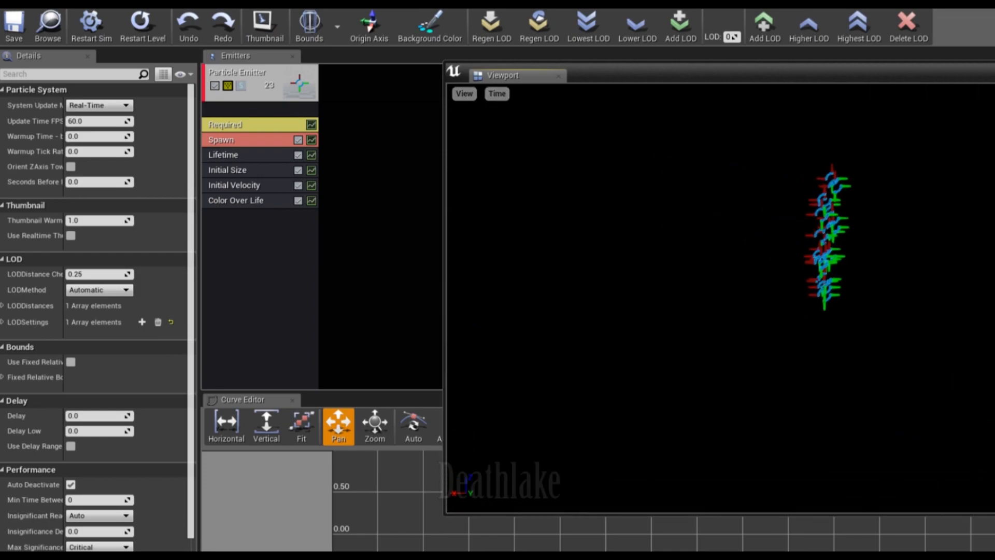
- Try M_Basic_Wall and M_Door as the emitter material before choosing the spark material
click(258, 71)
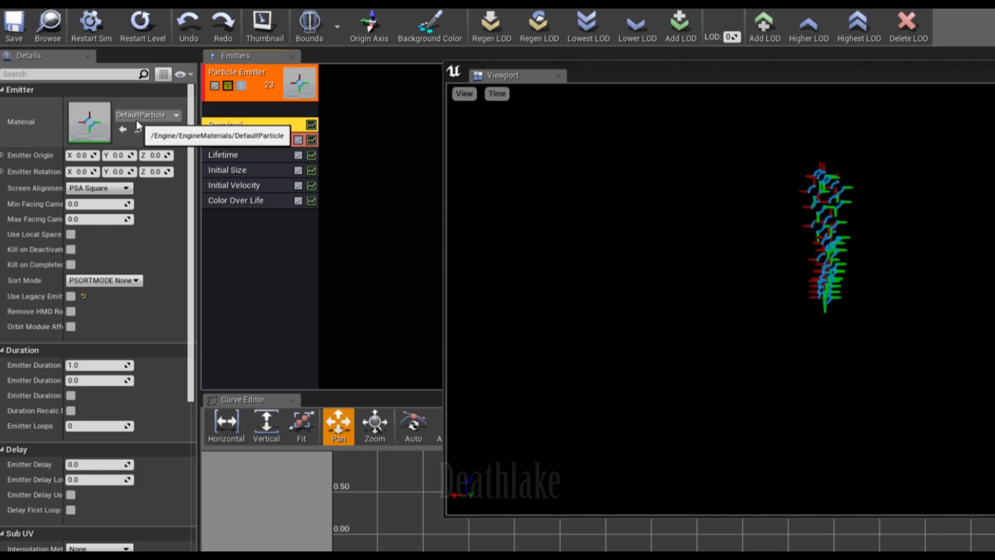
click(176, 115)
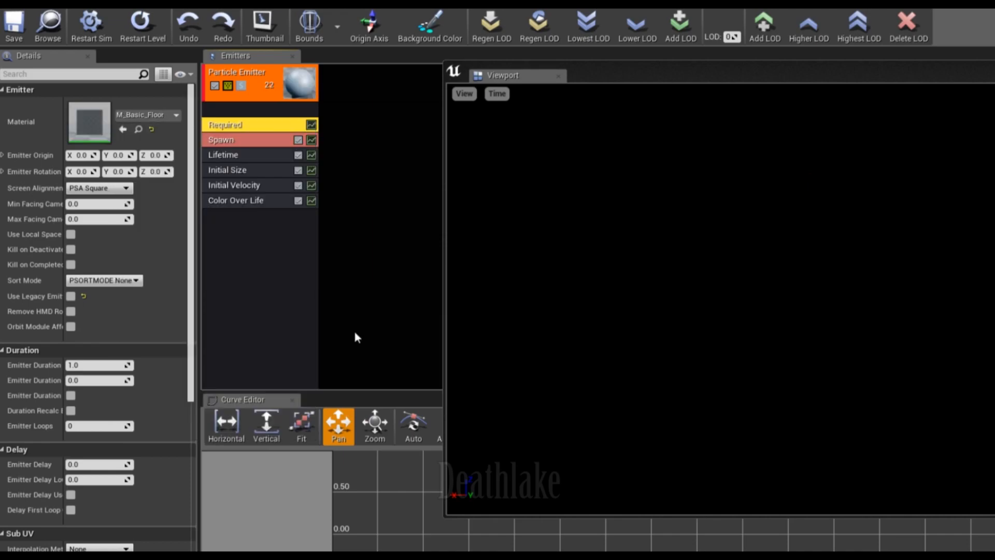
click(176, 115)
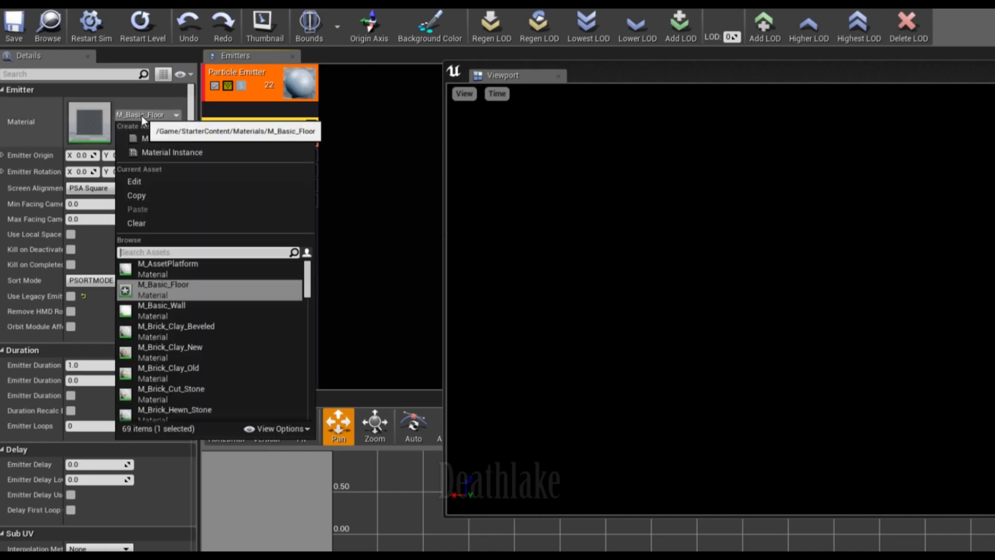
click(161, 305)
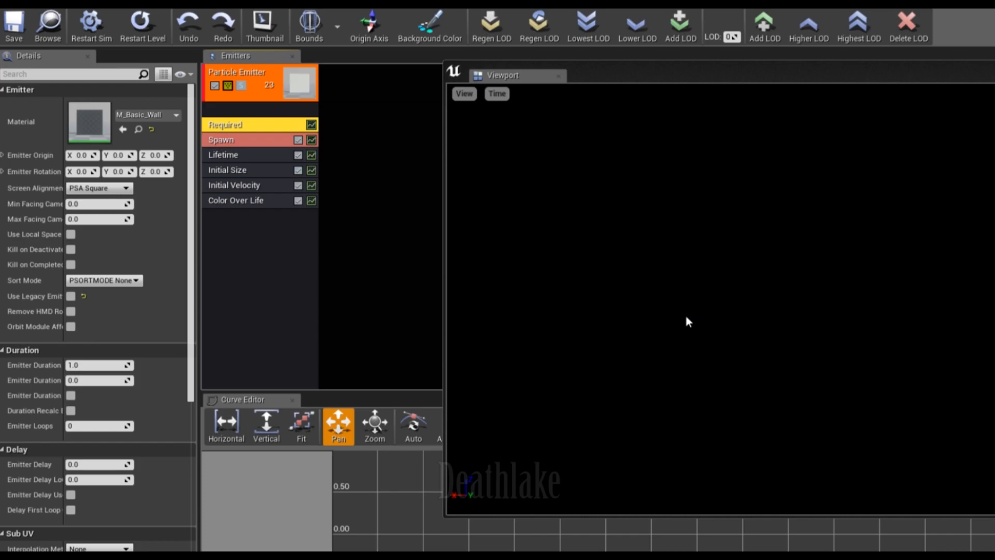
click(175, 115)
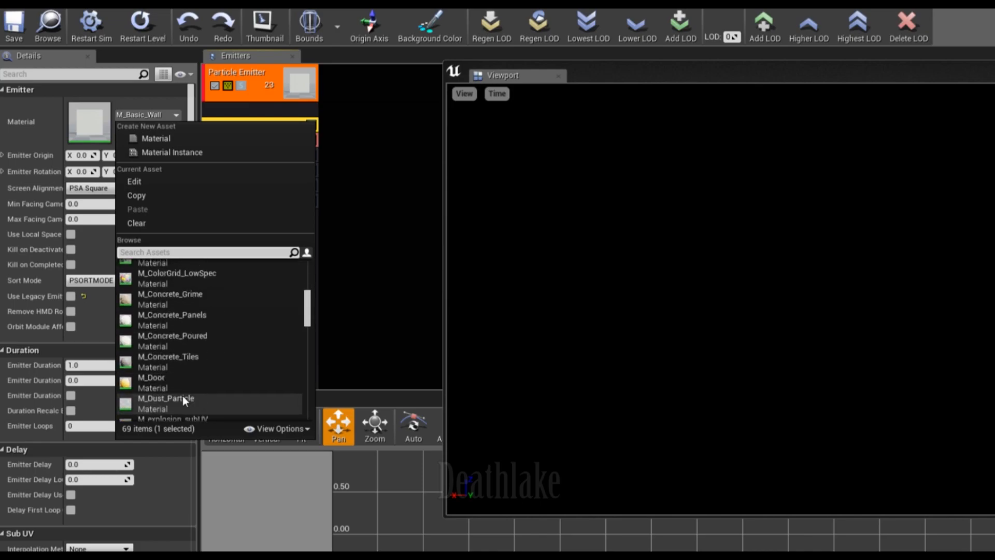
click(151, 377)
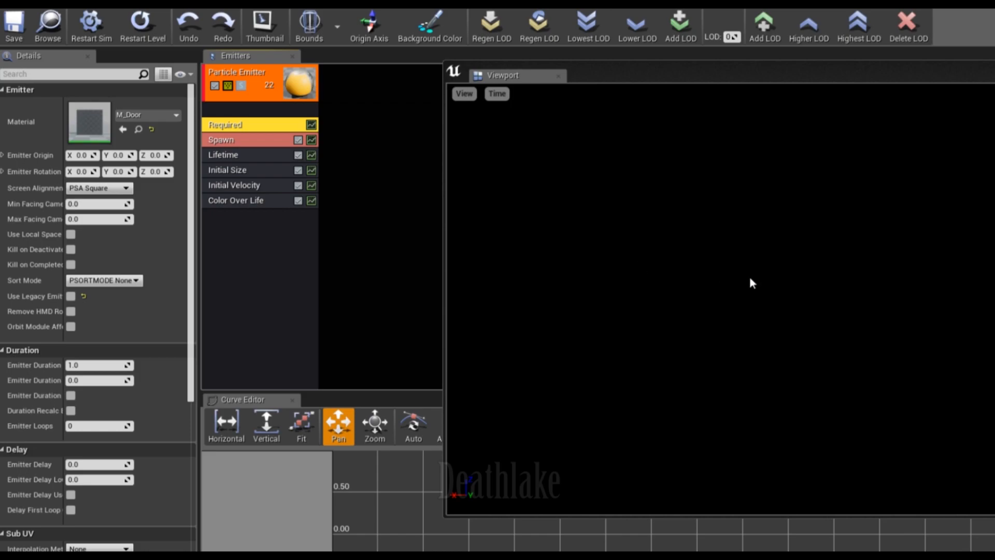
click(175, 115)
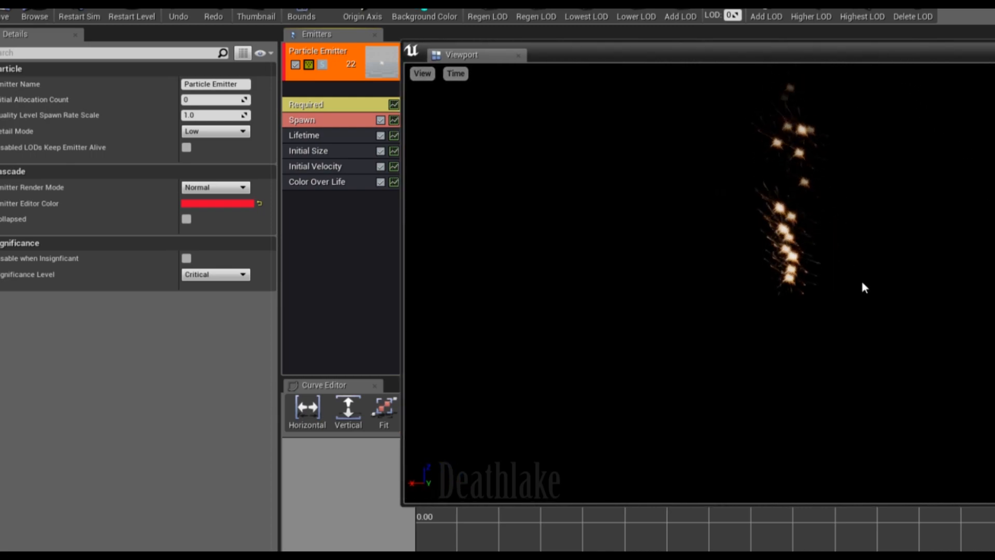
- Inspect the Lifetime and Spawn modules, set burst method to Interpolated, and expand Rate
click(303, 134)
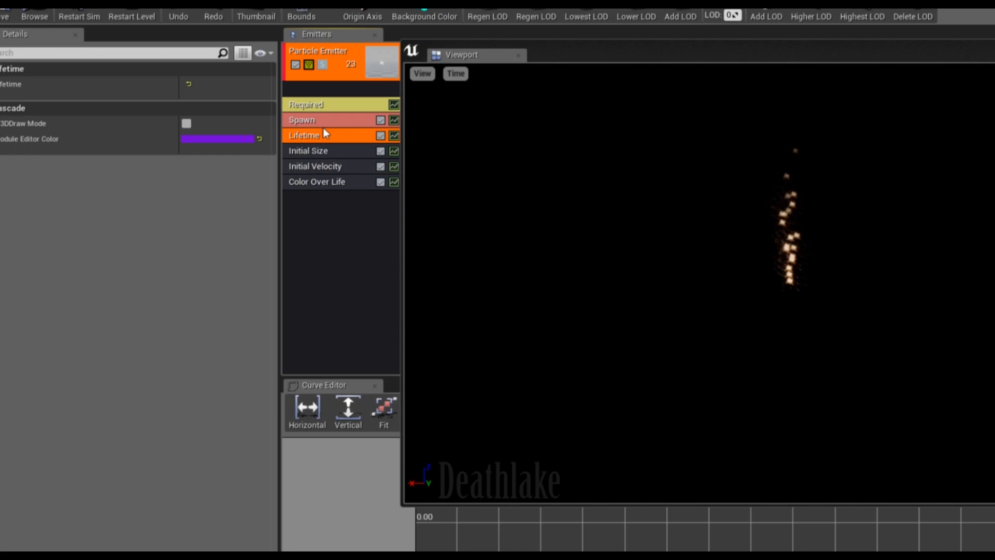
click(301, 120)
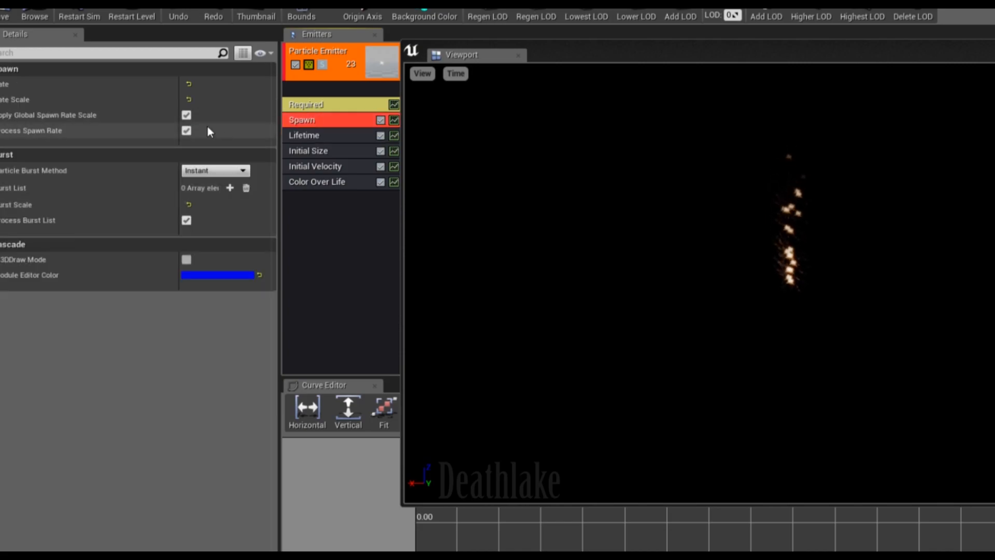
click(215, 170)
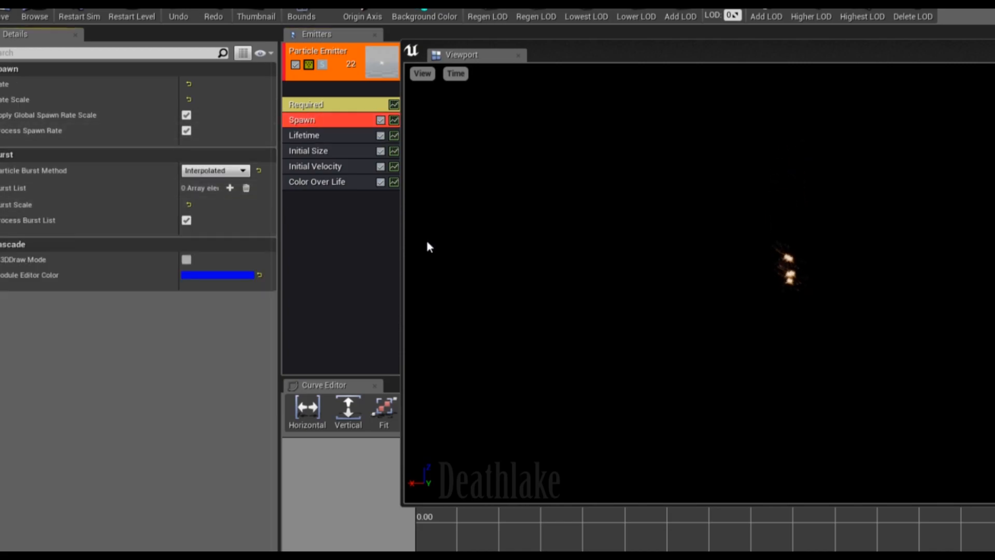
mouse_move(214, 170)
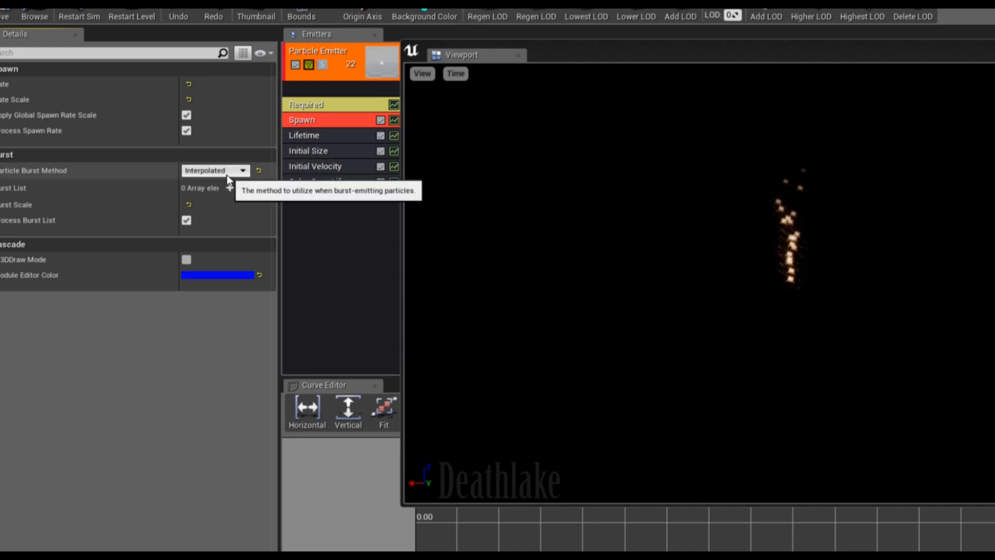
click(210, 170)
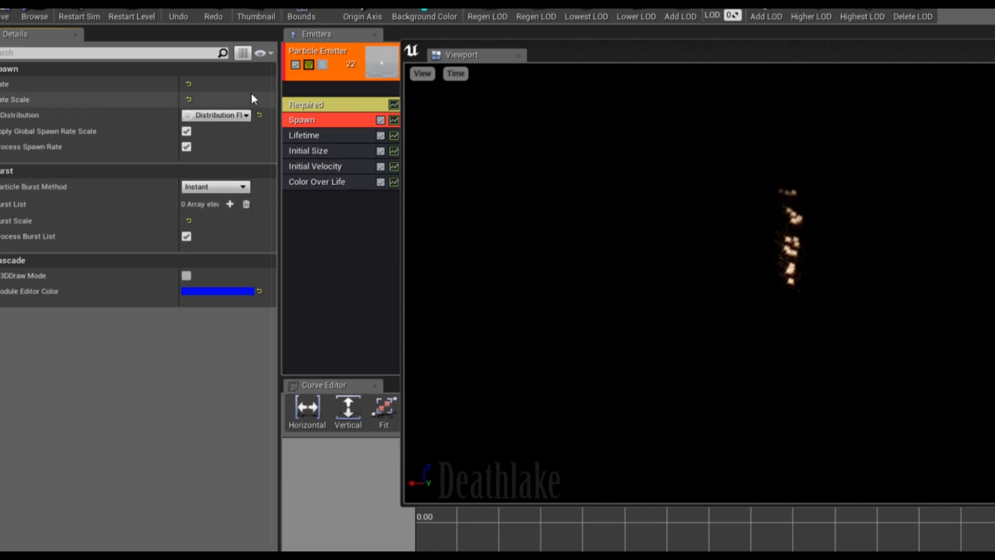
- Set the Rate distribution to Distribution Float Particle Parameter with Max Input 2.573581
click(216, 115)
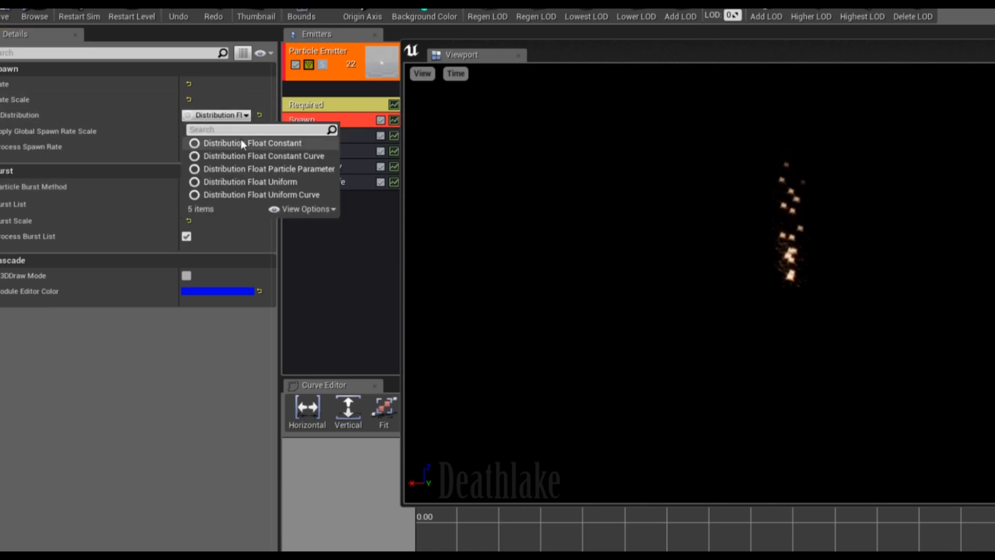
click(252, 143)
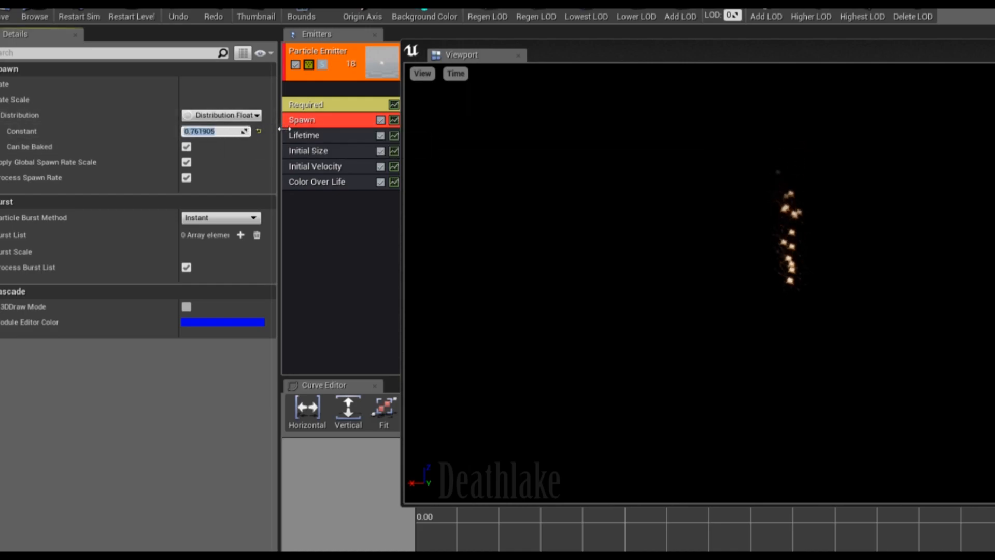
click(221, 115)
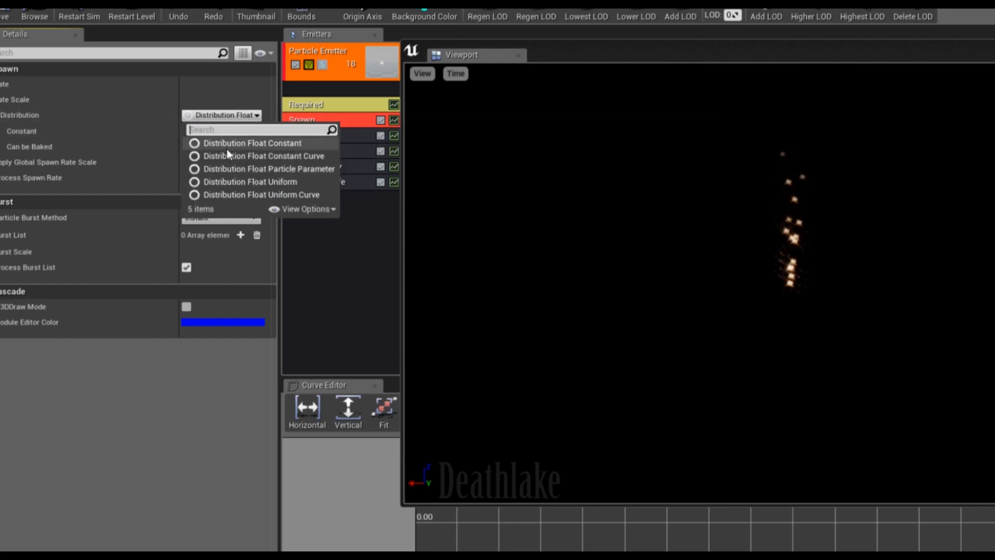
click(266, 155)
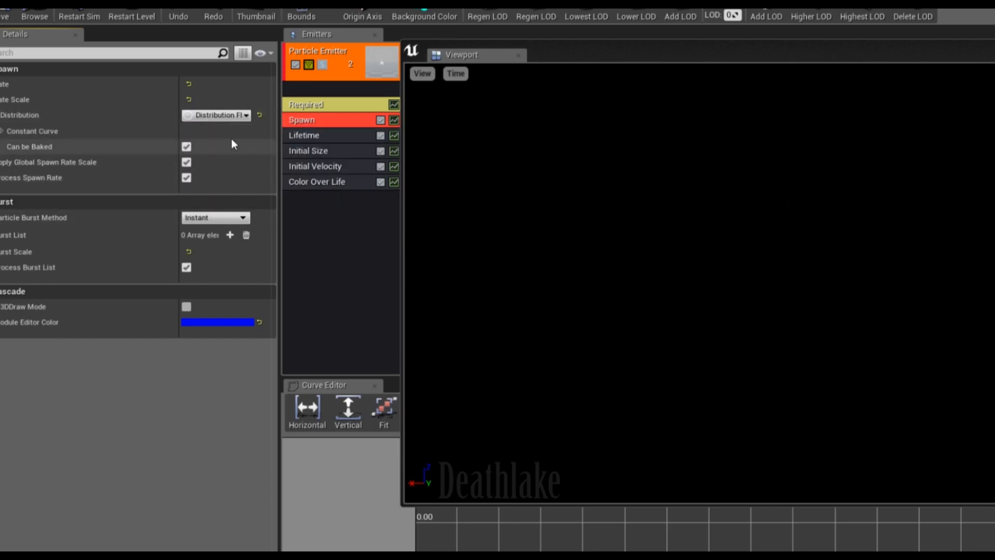
click(215, 115)
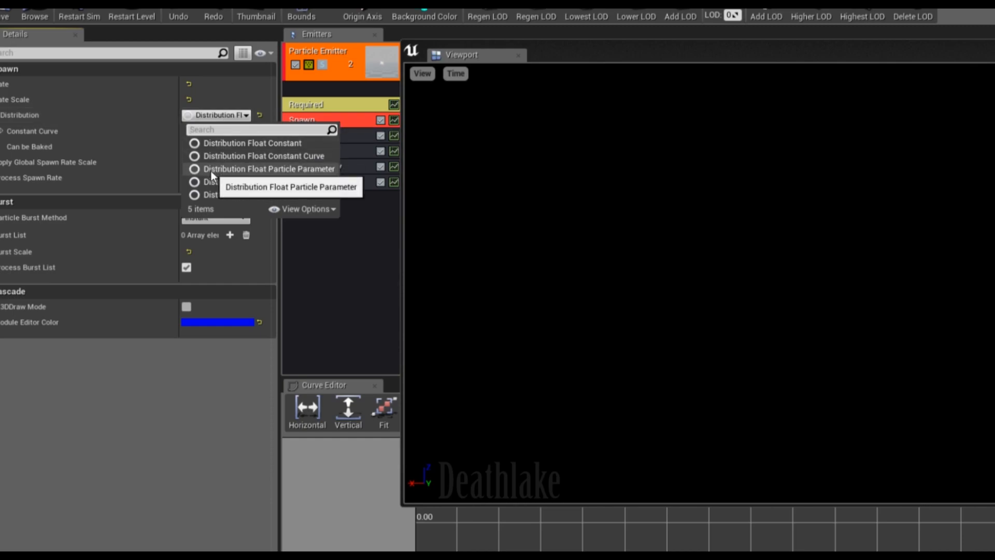
click(269, 168)
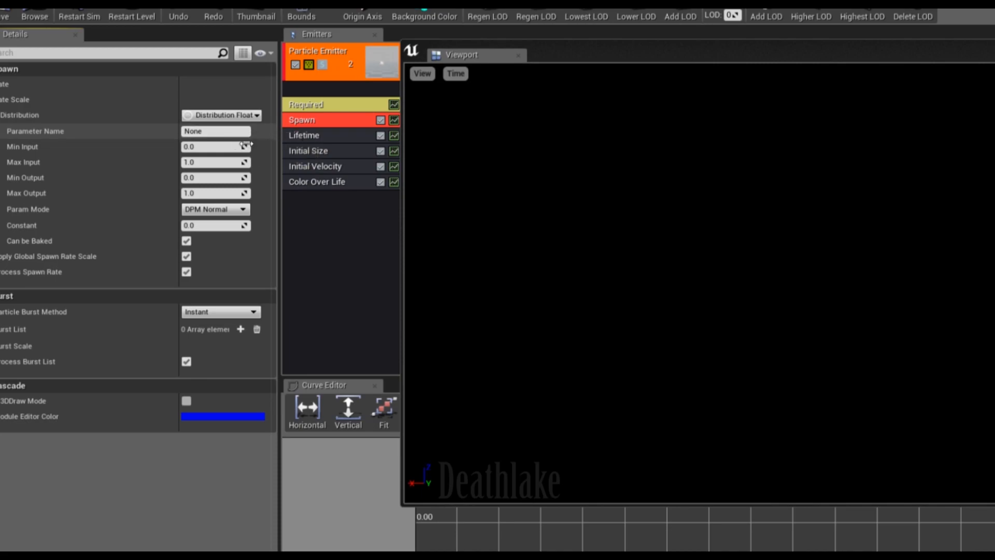
click(215, 147)
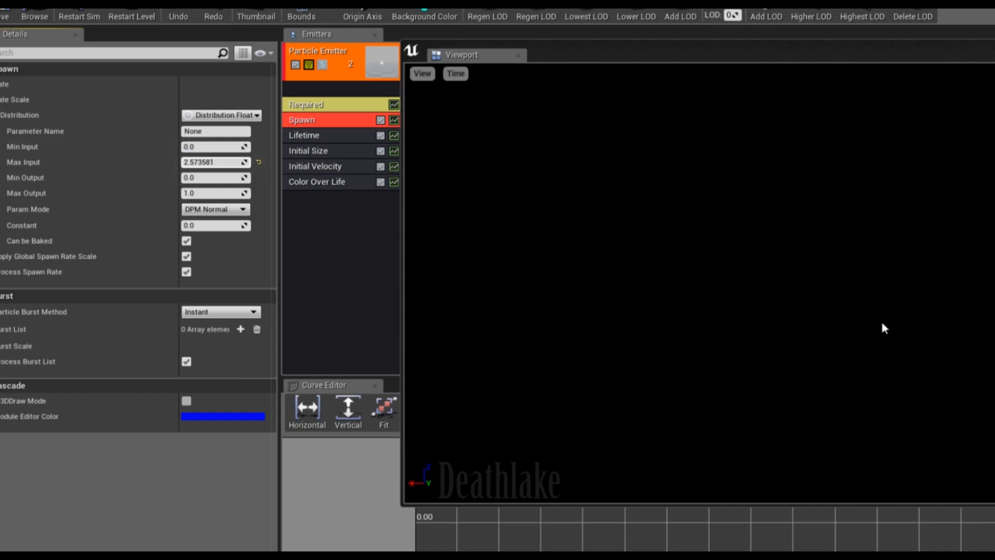
mouse_move(236, 186)
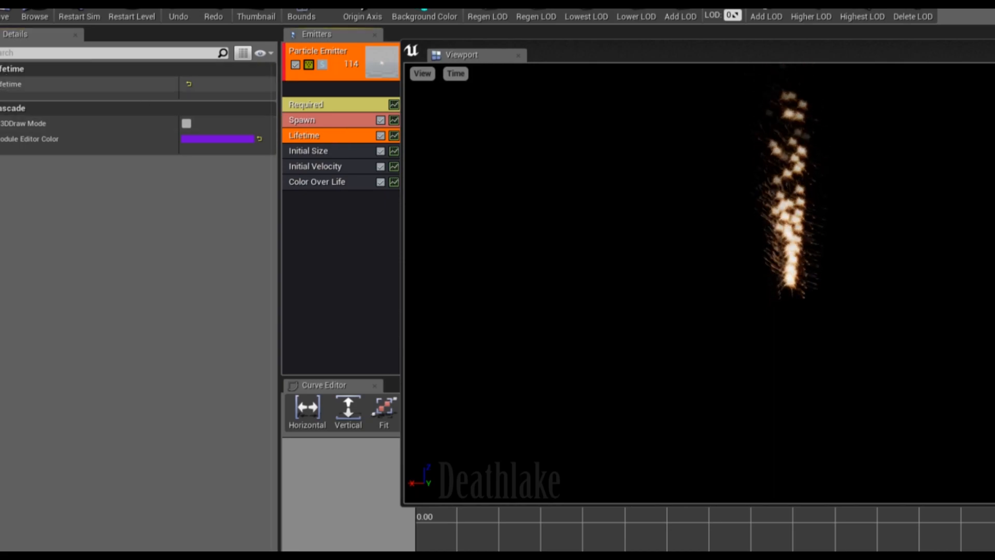
click(217, 100)
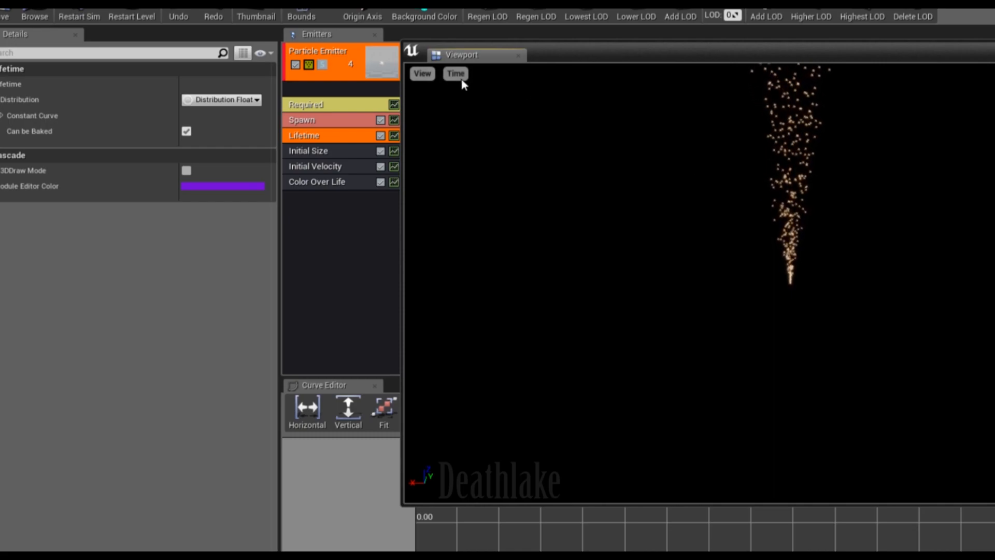
click(421, 73)
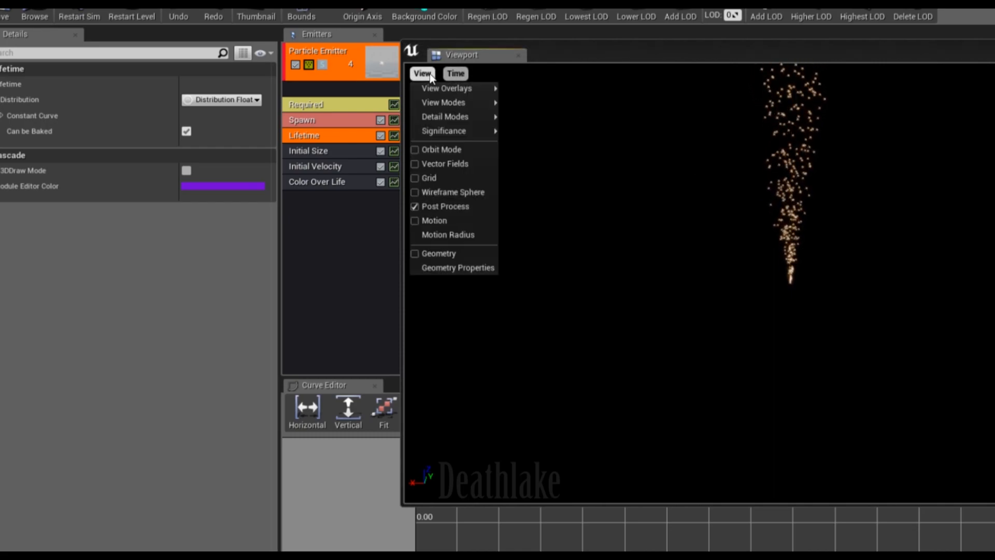
click(422, 73)
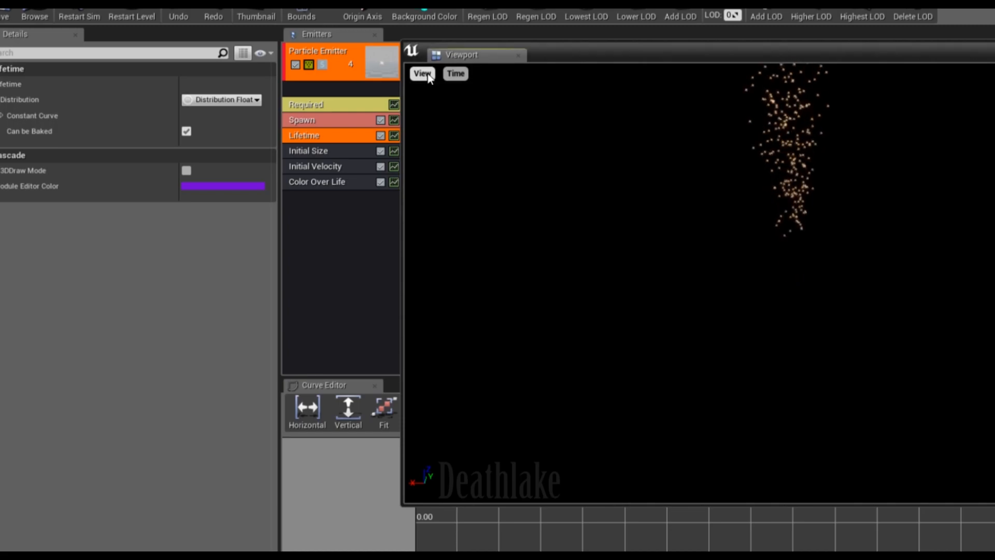
mouse_move(668, 195)
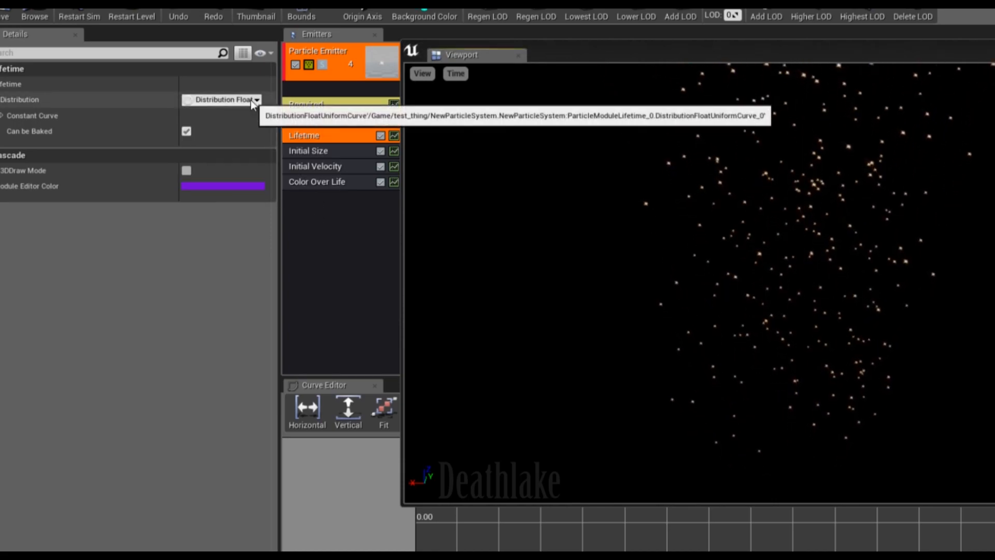
click(5, 115)
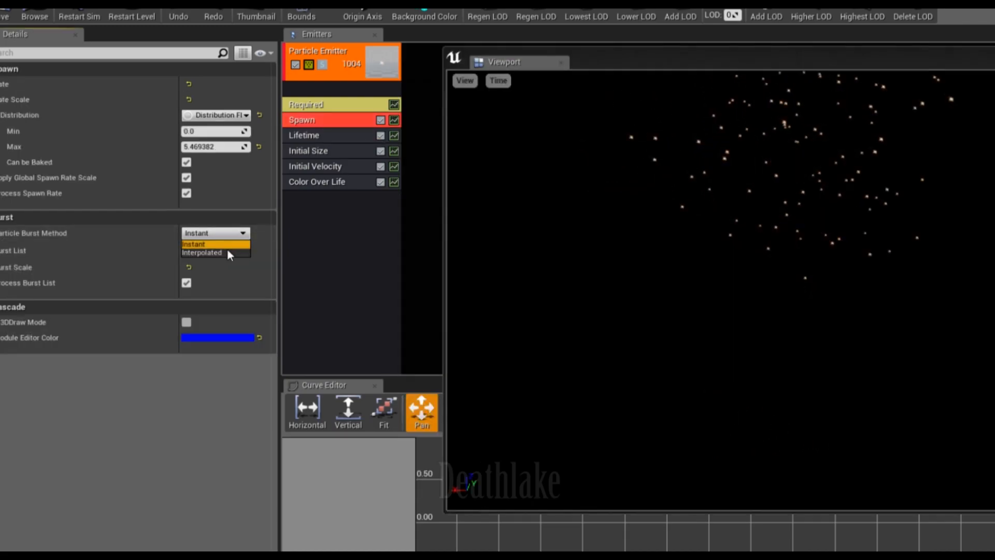
- Set Particle Burst Method to Interpolated and tick Is Looped on the Lifetime constant curve
click(201, 252)
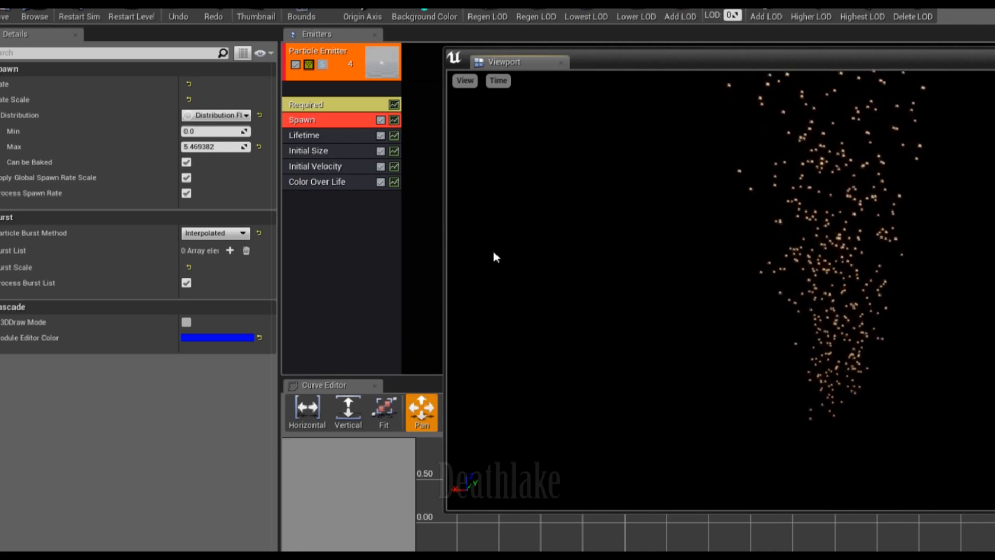
click(303, 135)
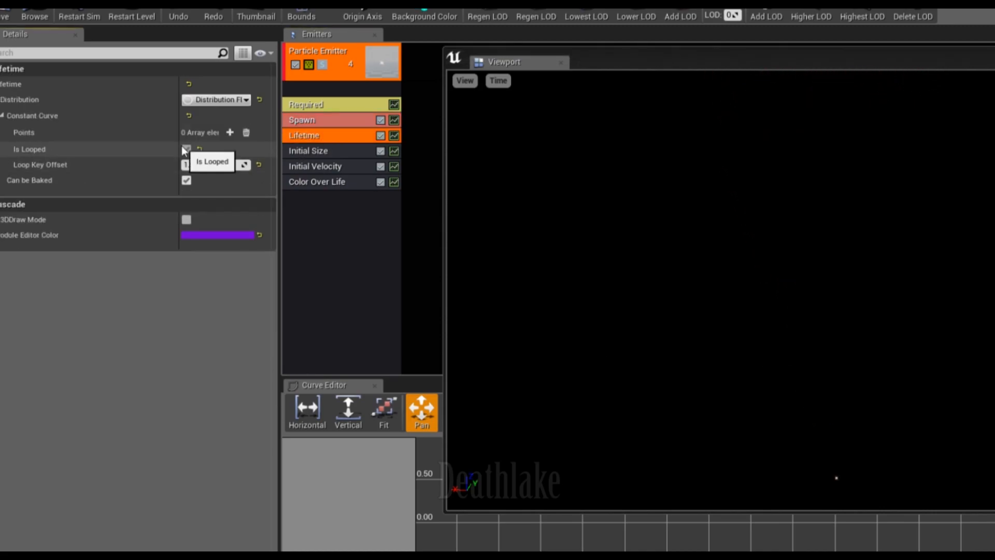
click(187, 149)
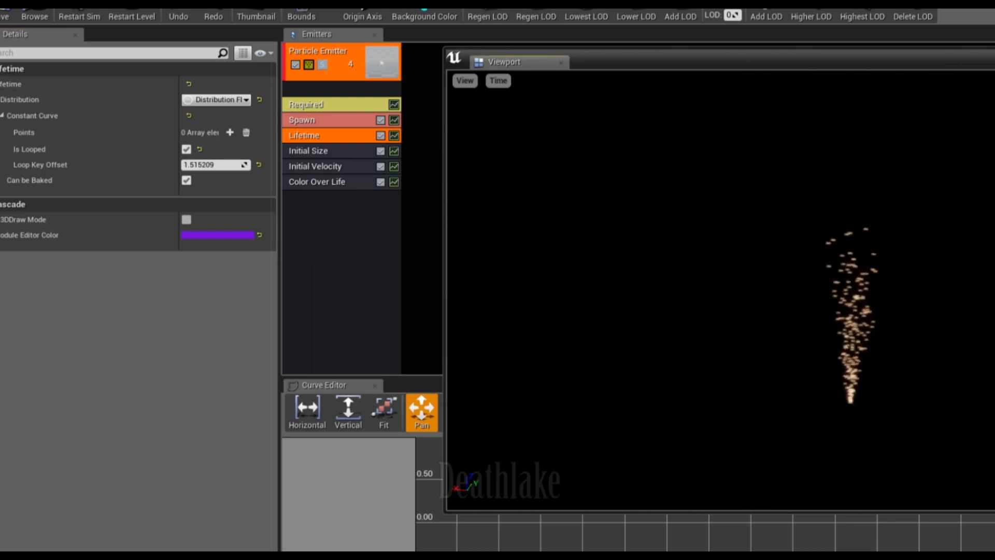
click(316, 166)
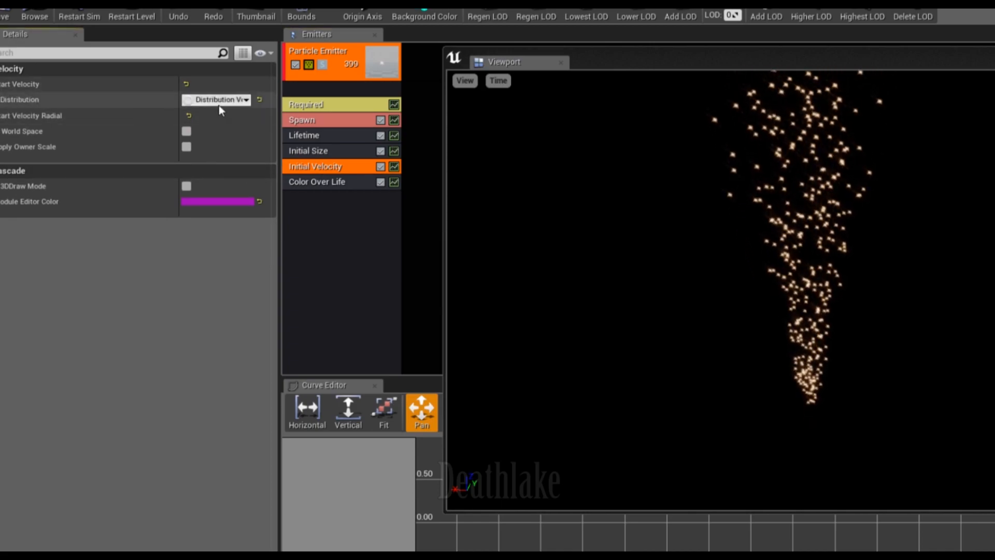
- Change the Initial Velocity distribution to a constant curve type
click(218, 100)
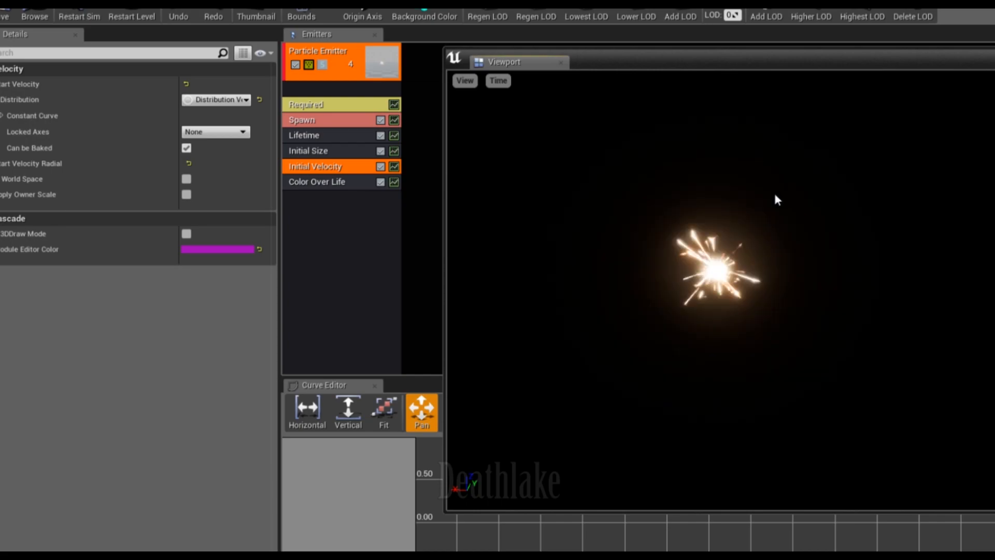
mouse_move(219, 119)
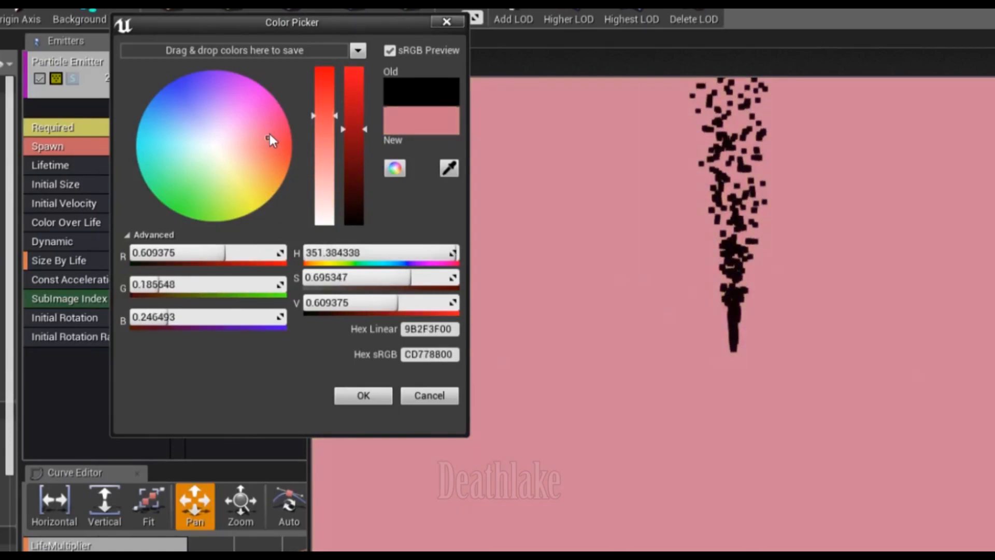
- Try pink and pale grey backgrounds, then settle on pale green and confirm
click(269, 129)
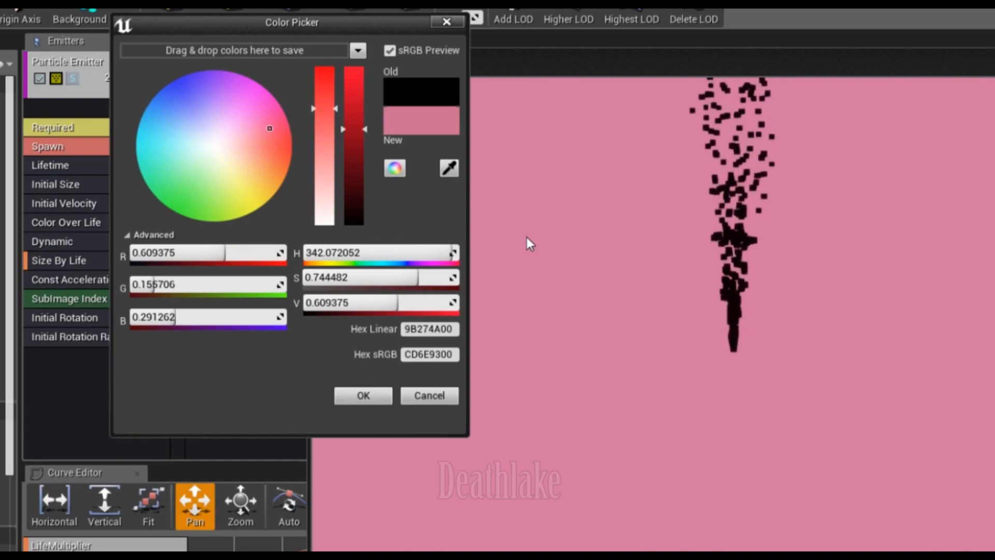
click(213, 144)
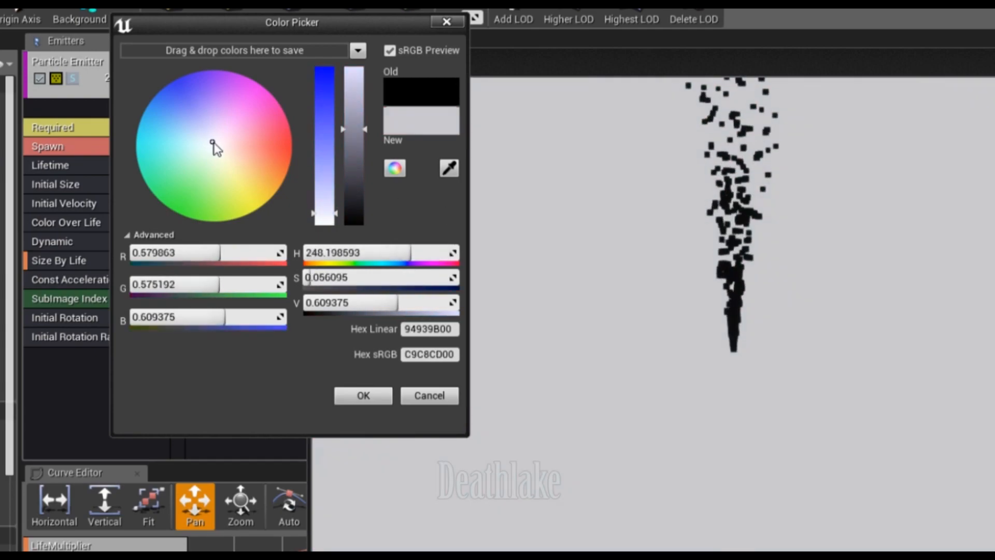
drag(212, 144, 203, 167)
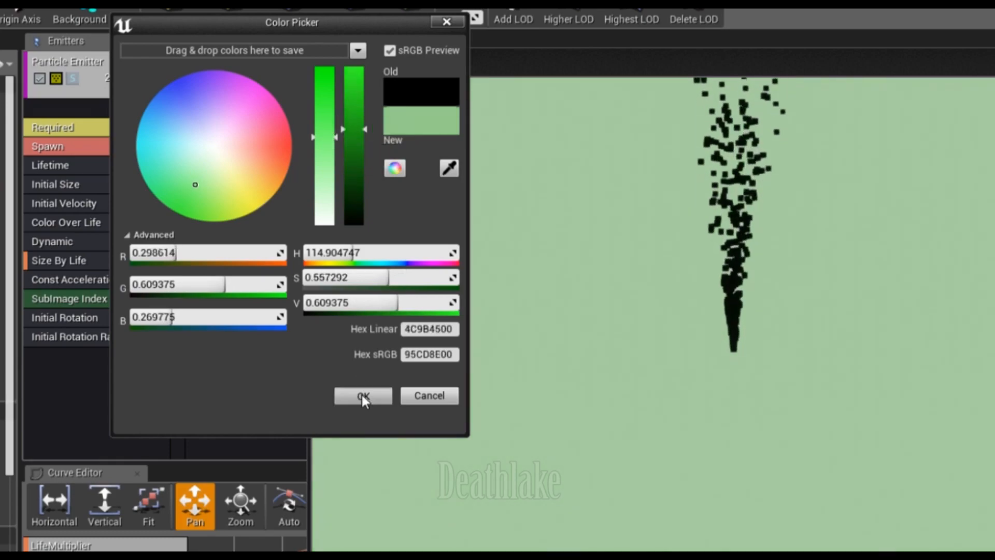
click(362, 395)
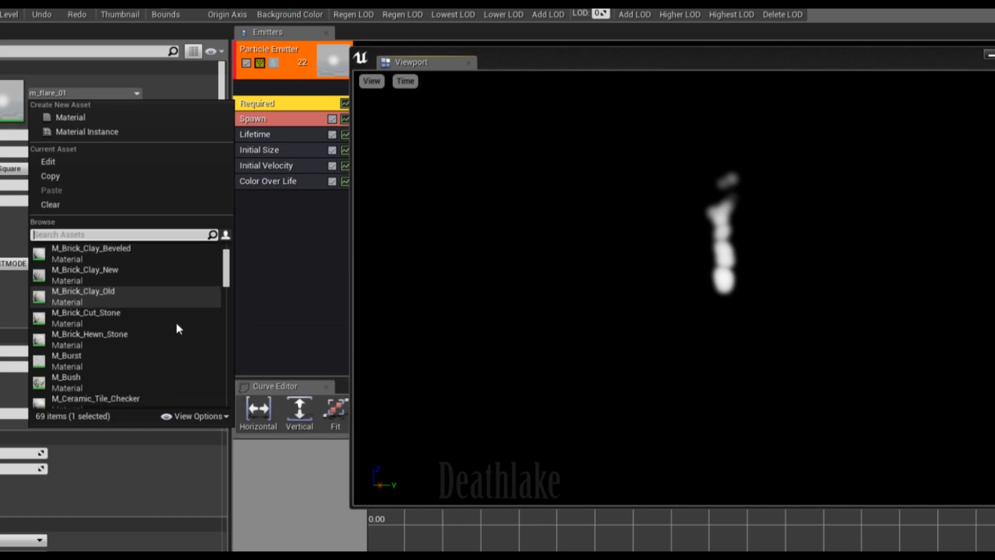
- Scroll through the emitter's Material asset list
scroll(down, 3)
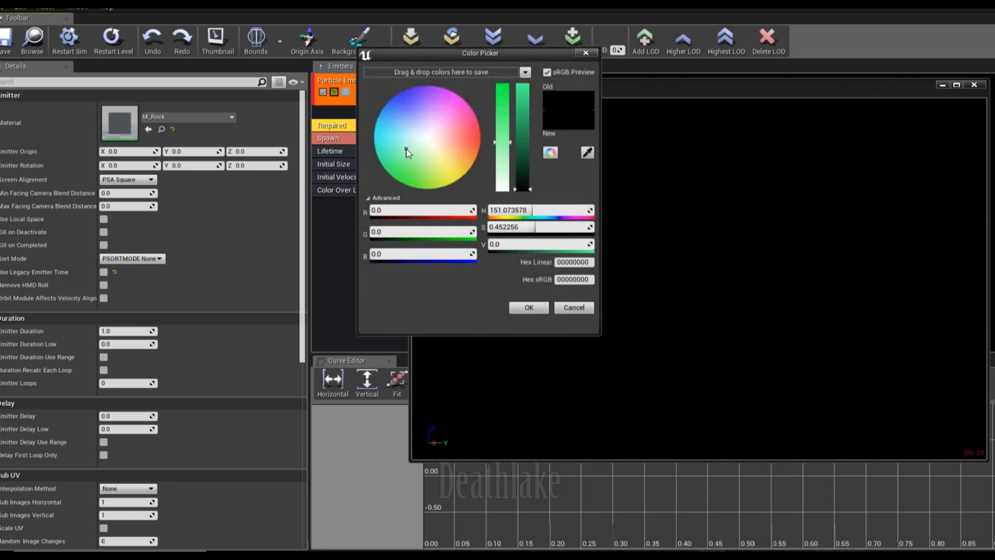
- Set a light blue Background Color and replace M_Rock with M_Spark as the emitter material
click(571, 308)
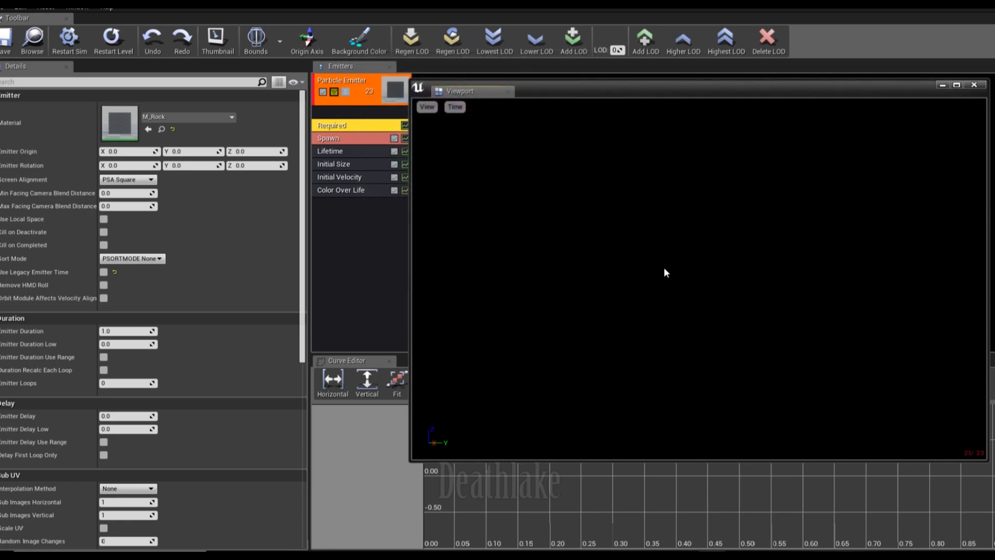
click(359, 38)
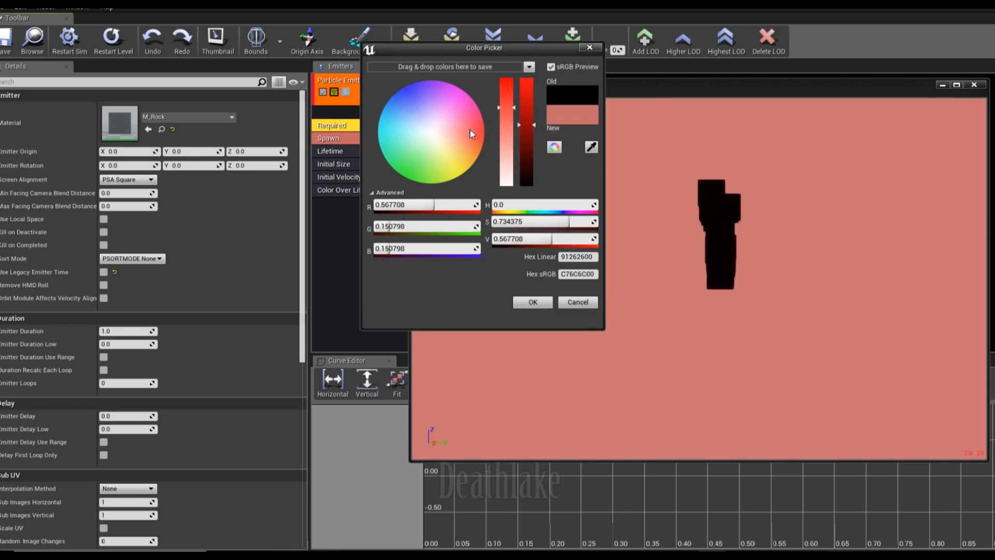
click(402, 125)
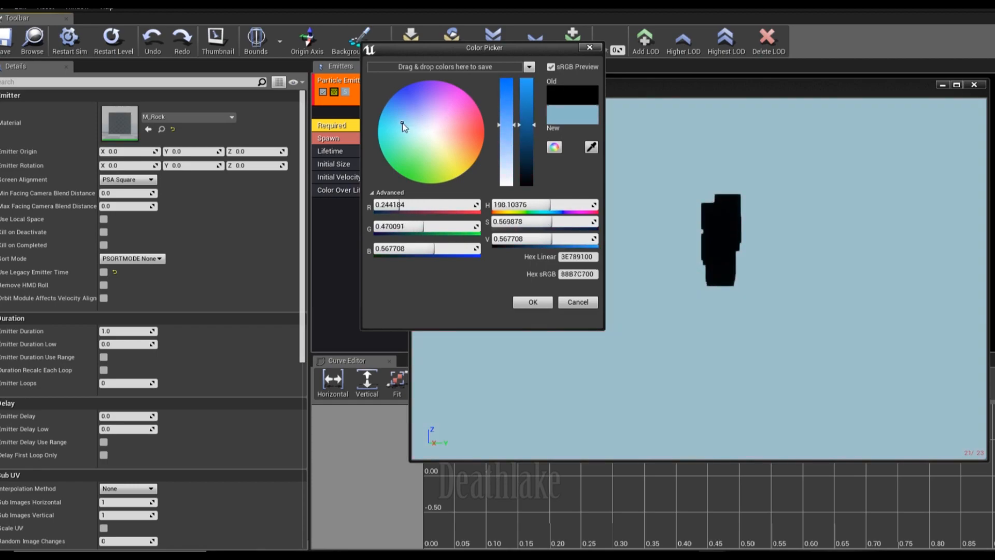
click(532, 301)
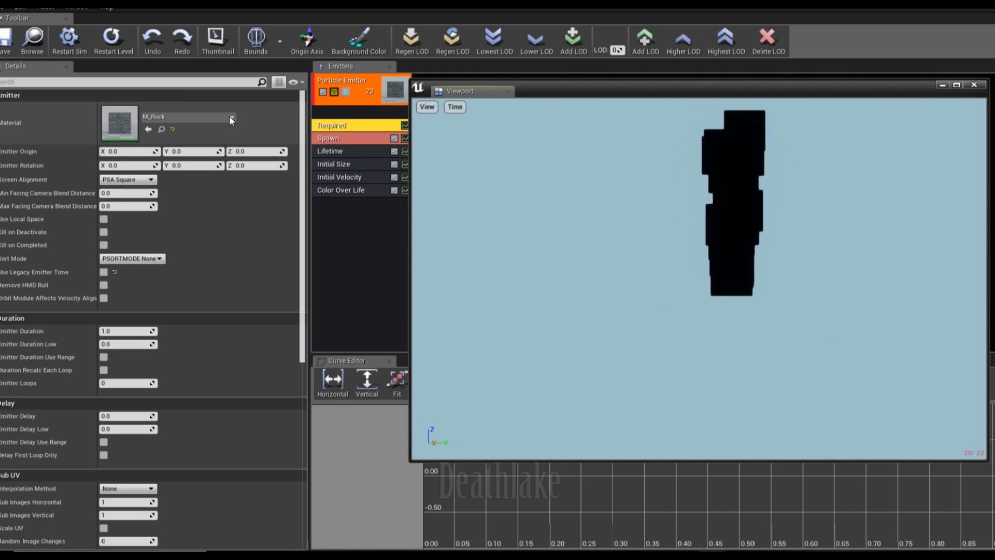
click(231, 117)
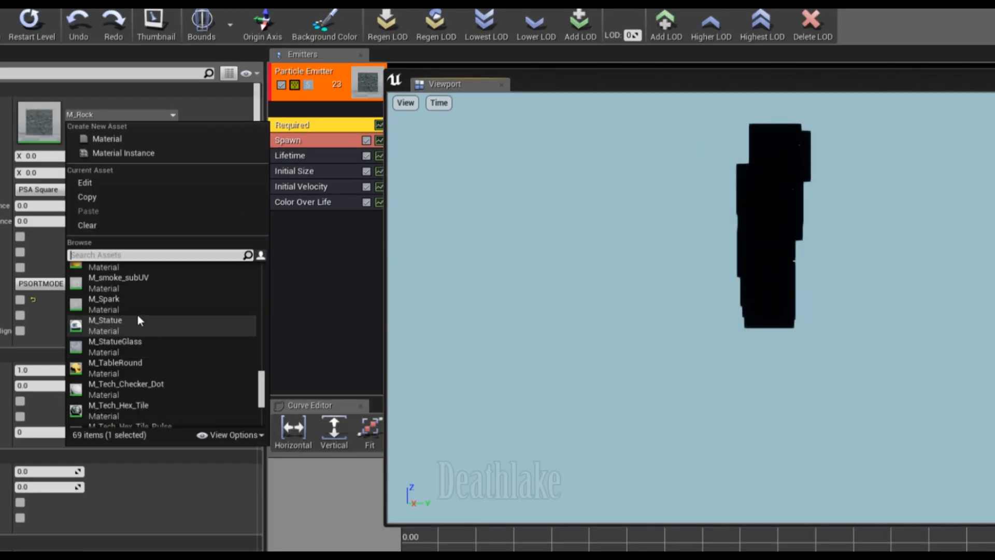
click(103, 298)
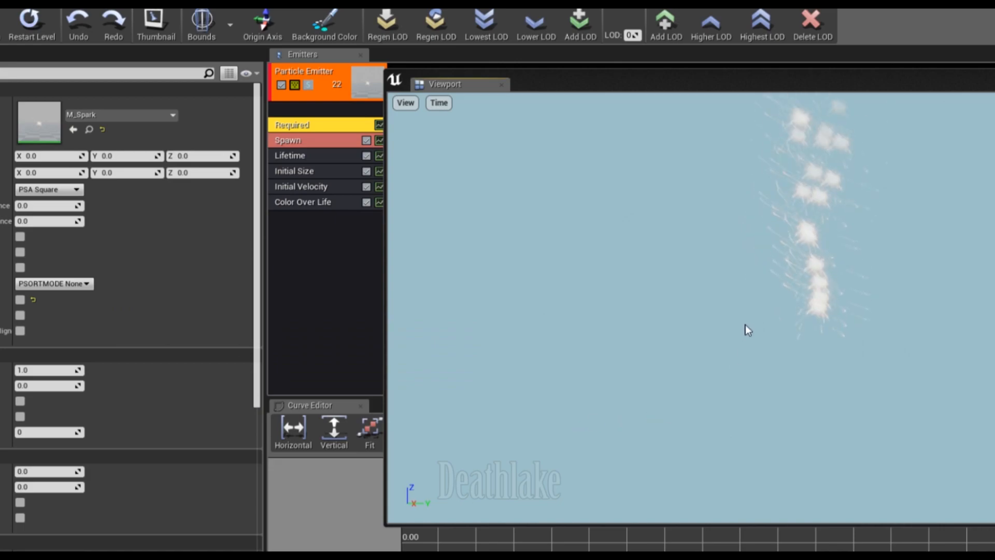